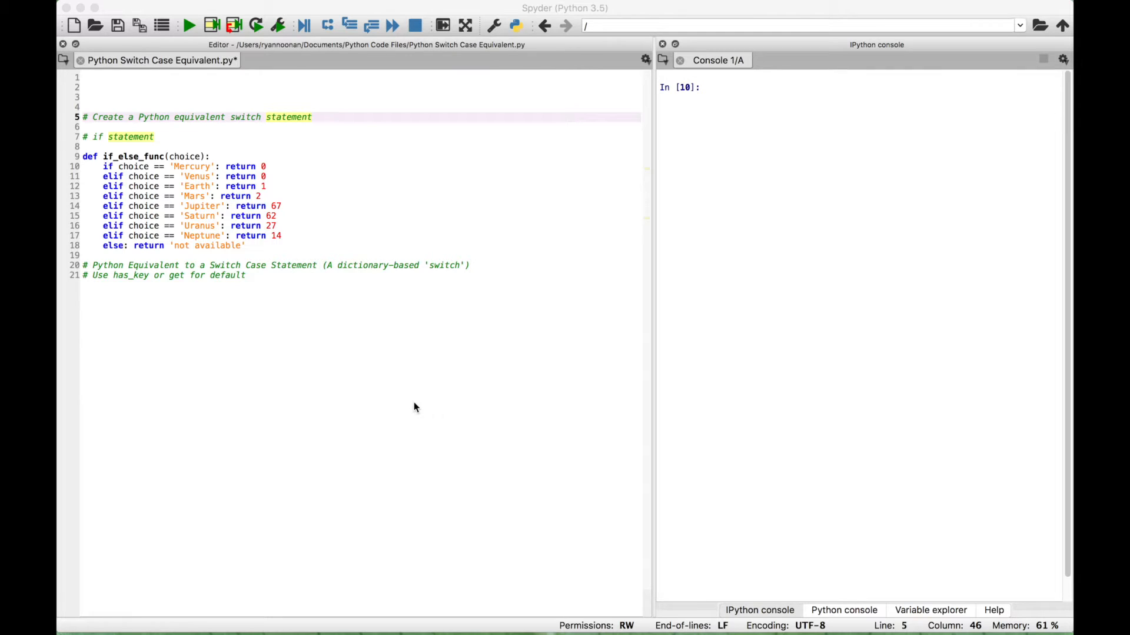
pyautogui.moveTo(182, 309)
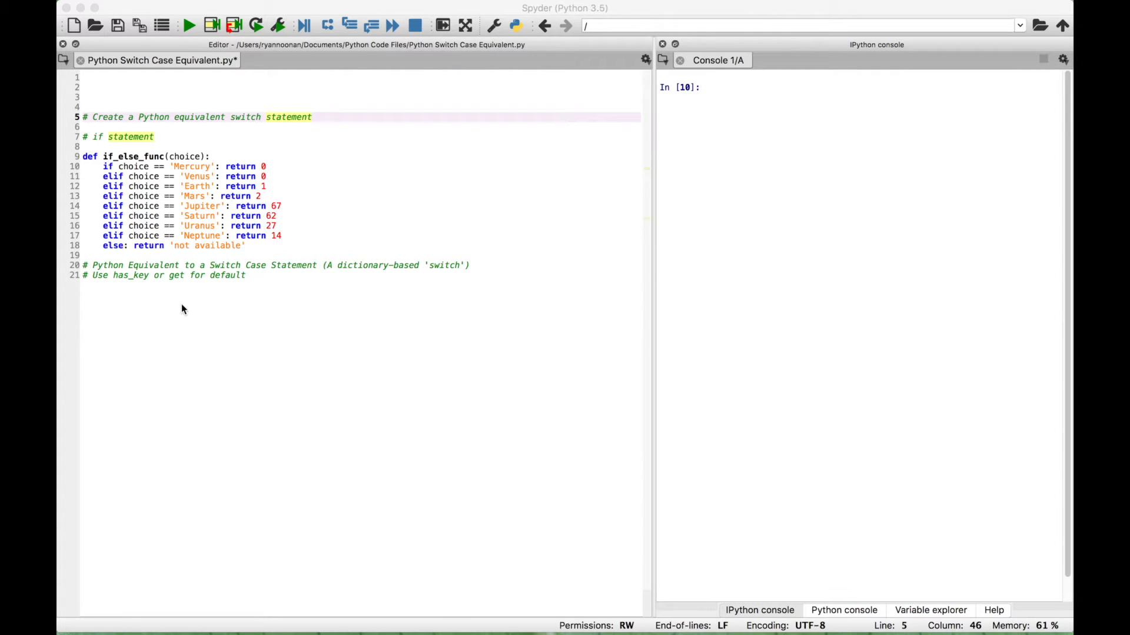
pyautogui.moveTo(177, 299)
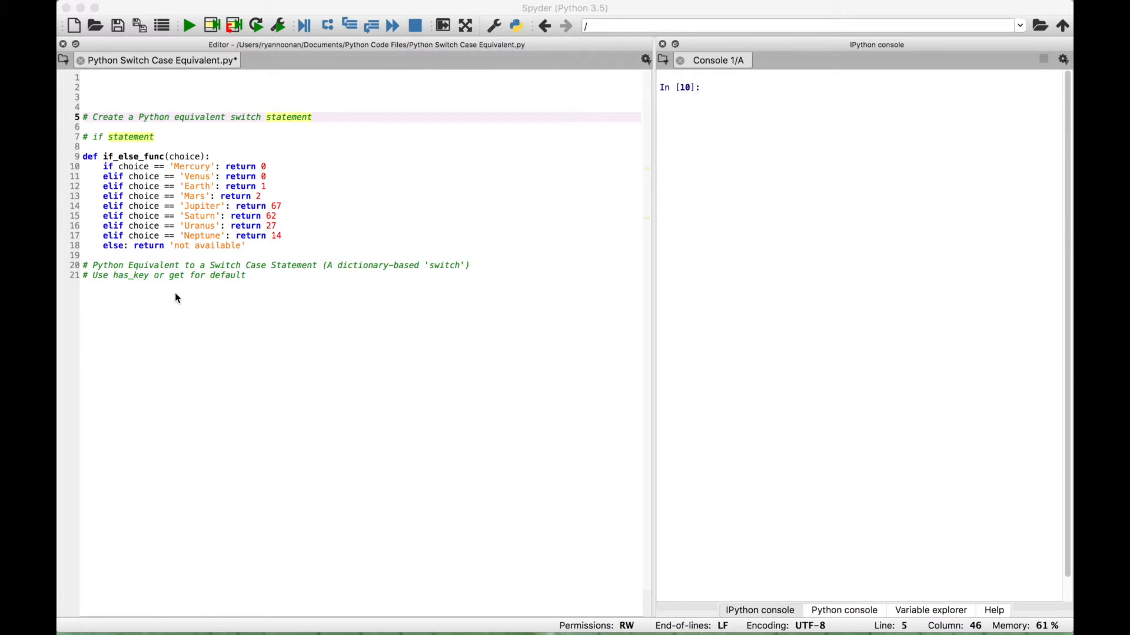
pyautogui.moveTo(108, 171)
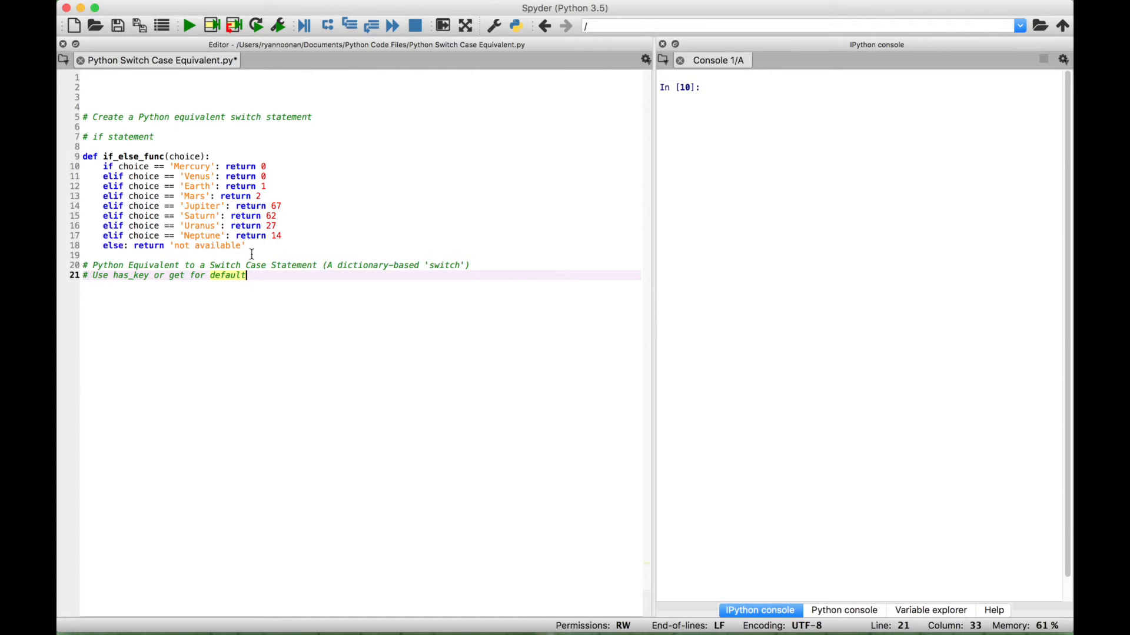
pyautogui.moveTo(250, 340)
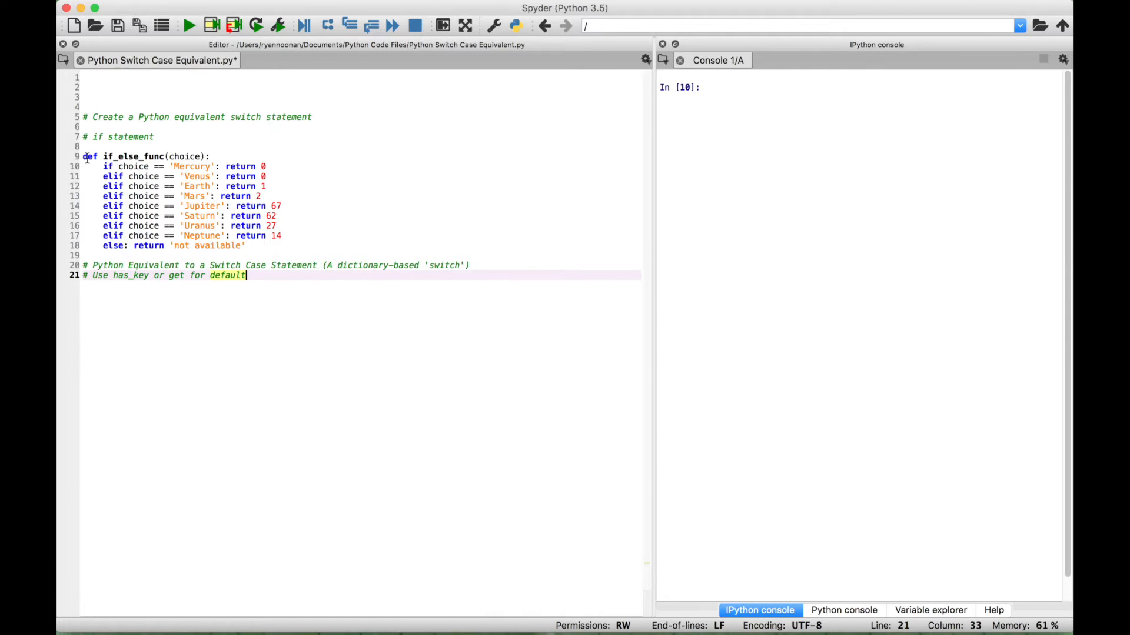
pyautogui.moveTo(172, 166)
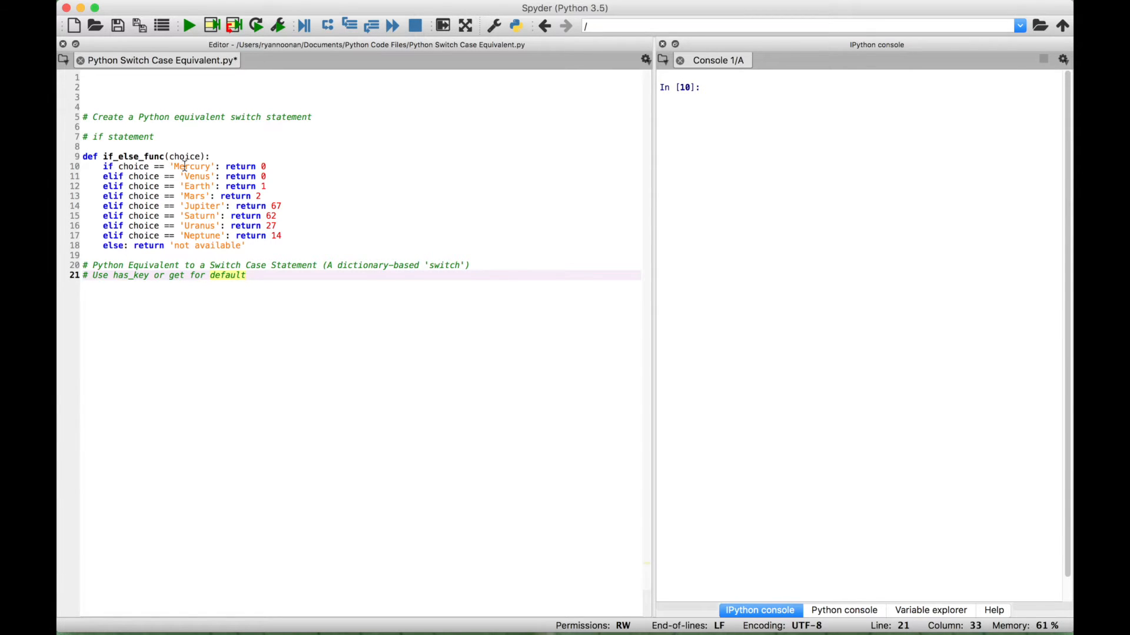
pyautogui.moveTo(194, 245)
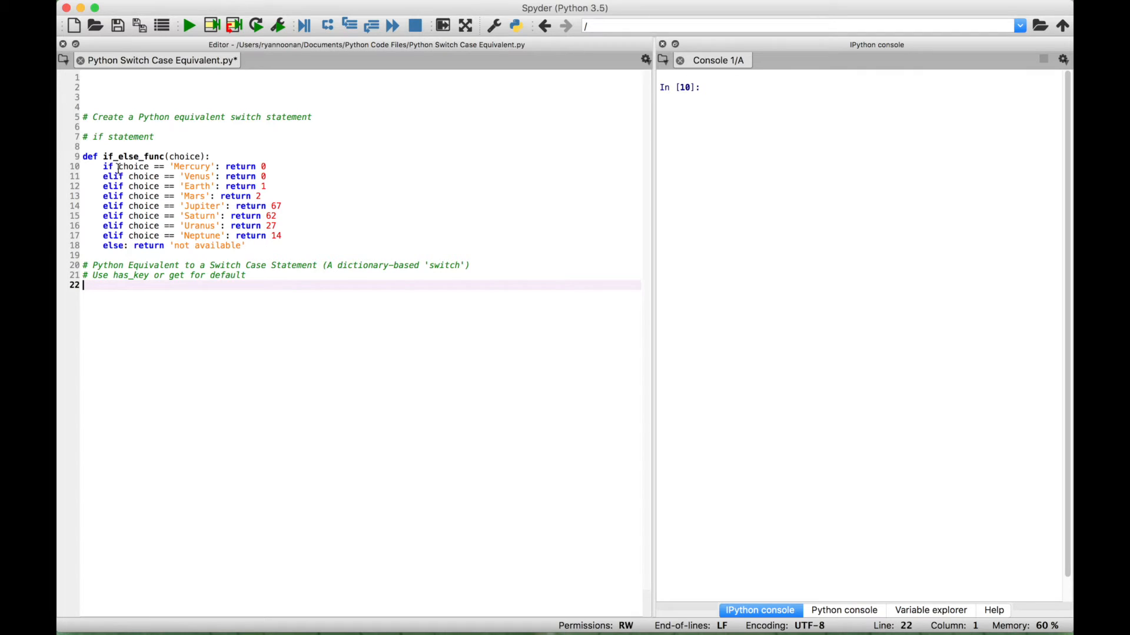
pyautogui.moveTo(127, 316)
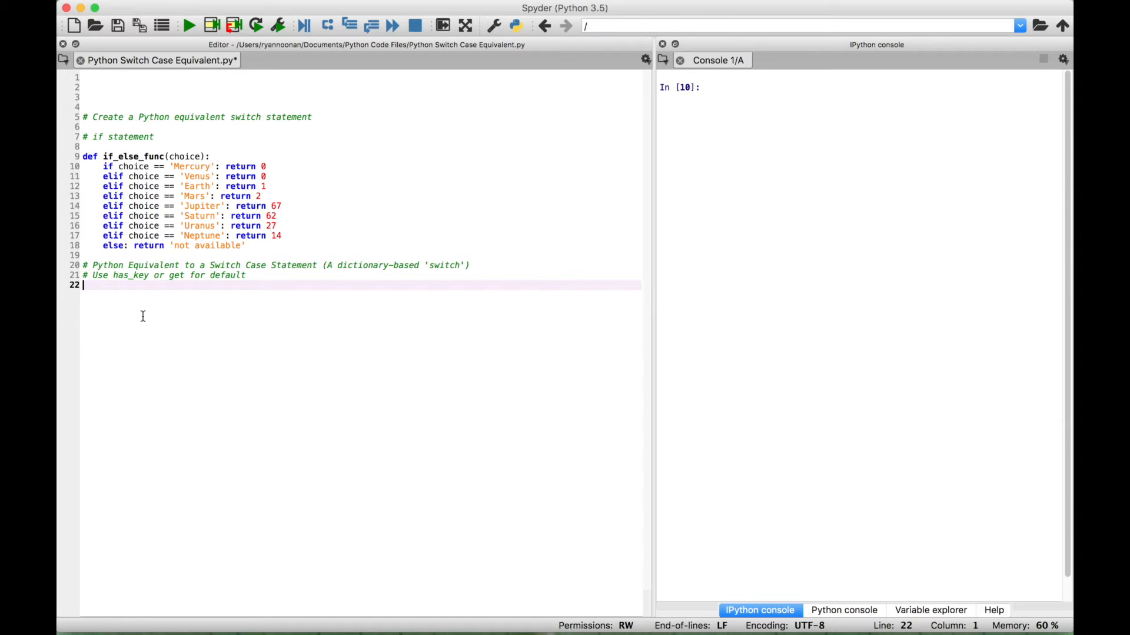
# Define switch_func(choice) whose body returns a dictionary literal with opening and closing braces
pyautogui.write('def')
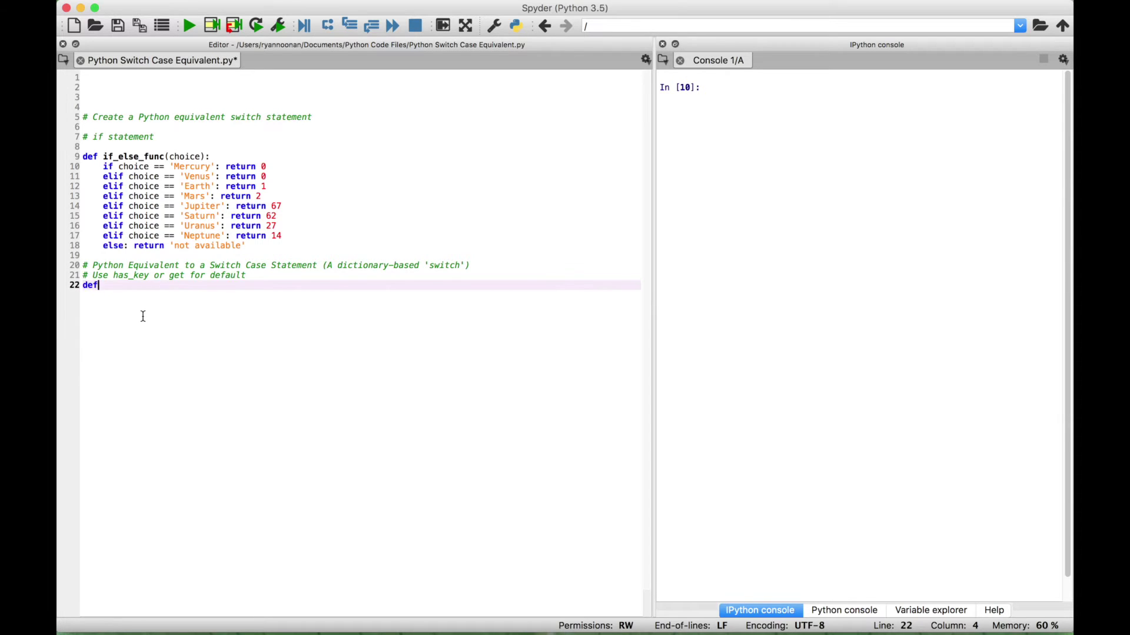
pyautogui.write('switch_f')
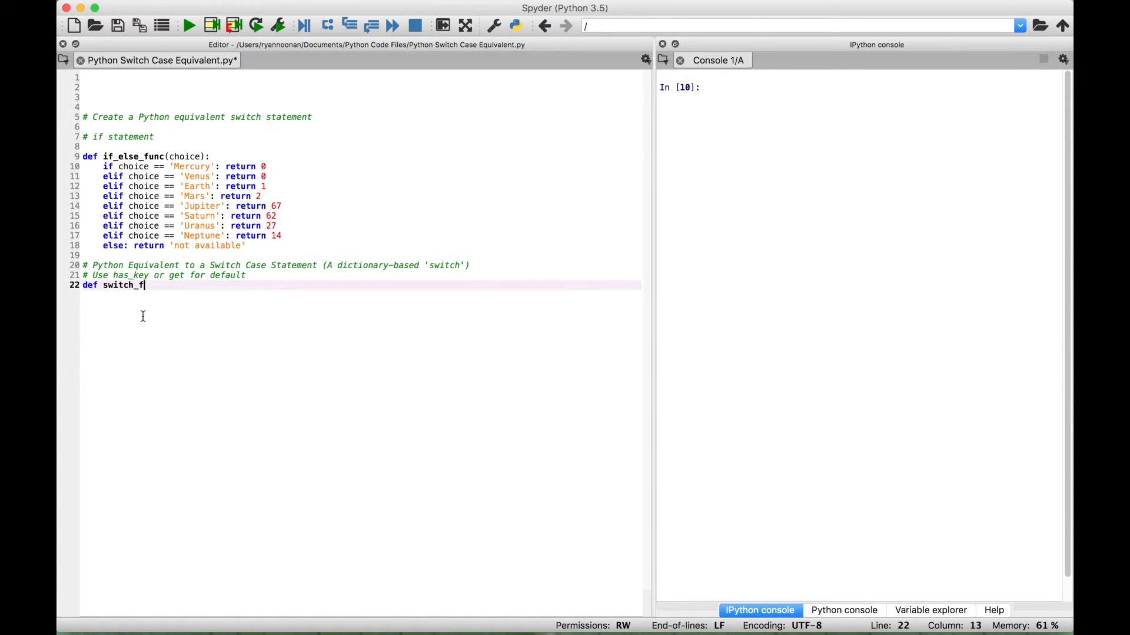
pyautogui.write('unc(ch')
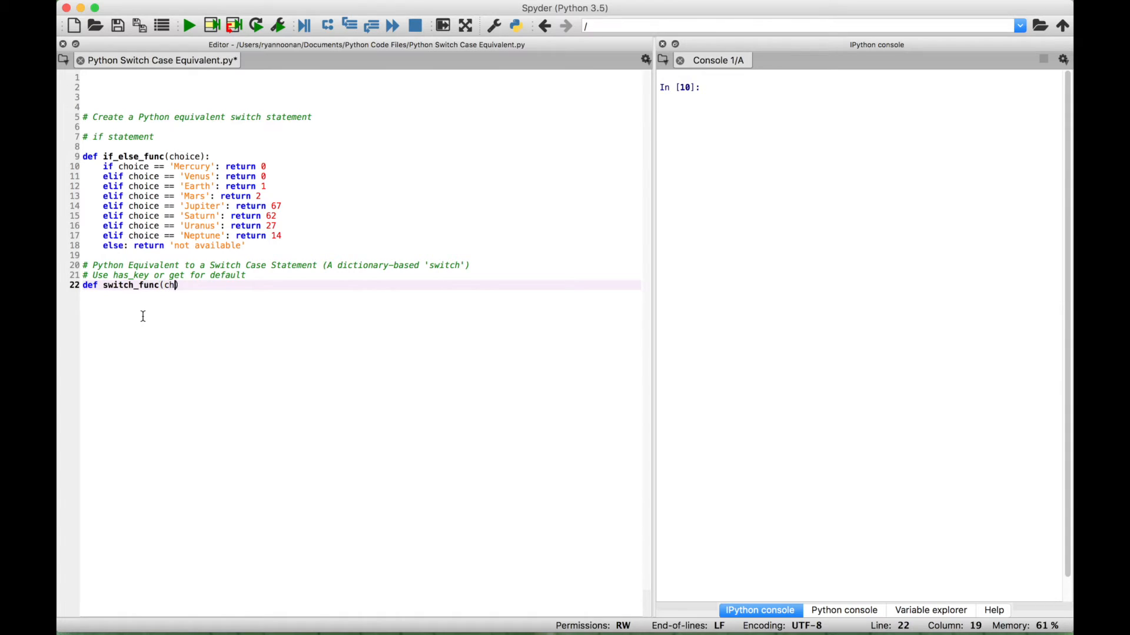
pyautogui.write('oice)')
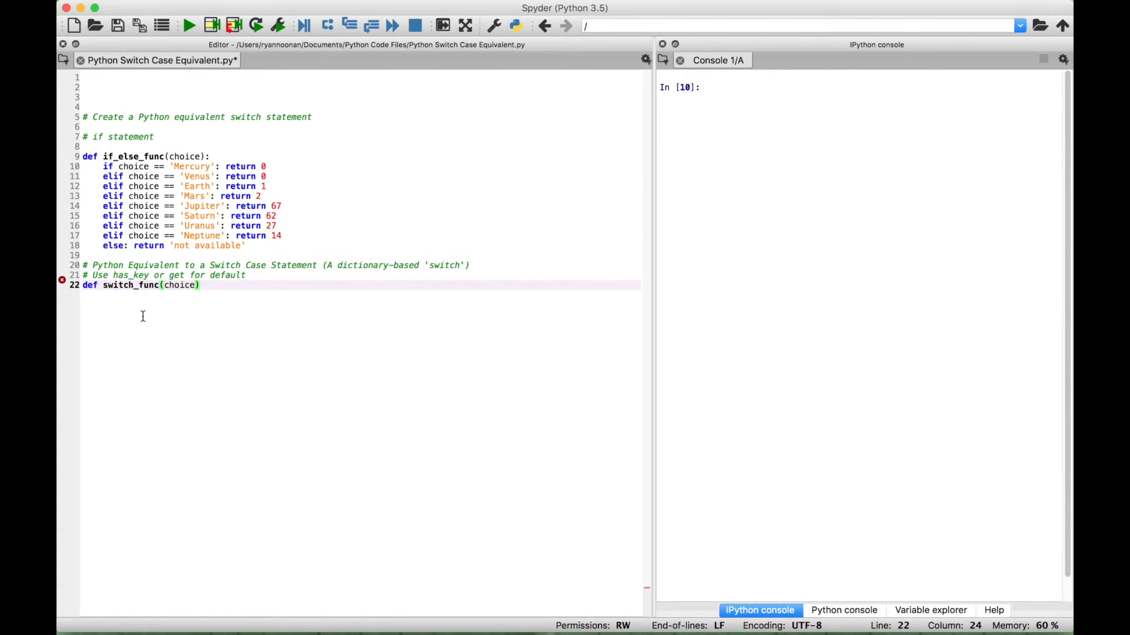
pyautogui.write(':')
pyautogui.write('return {')
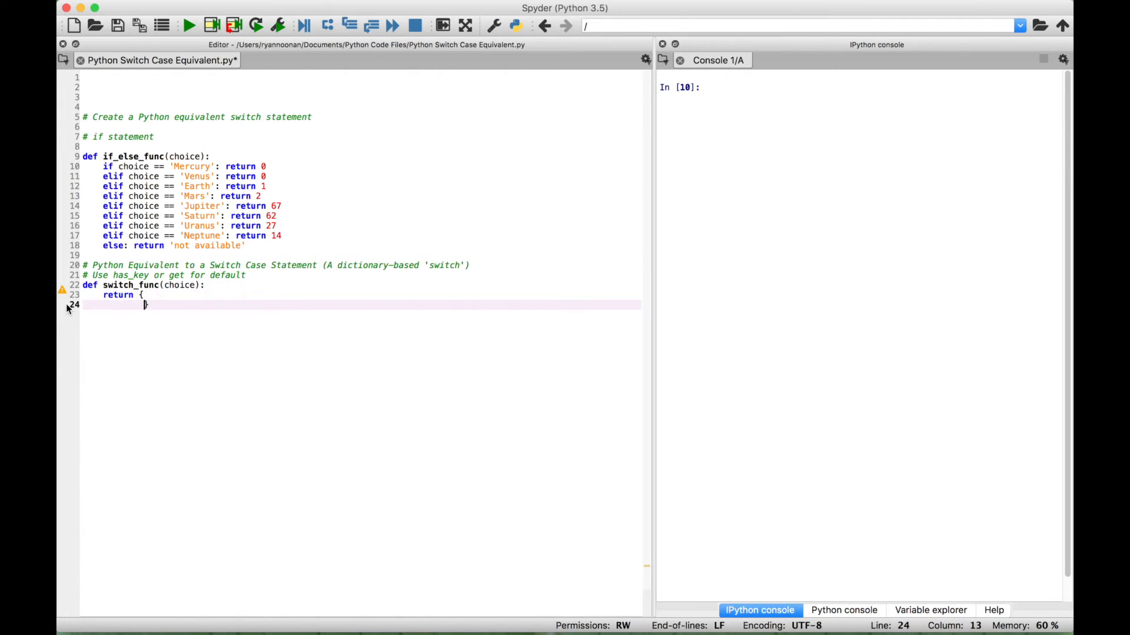
pyautogui.write('}')
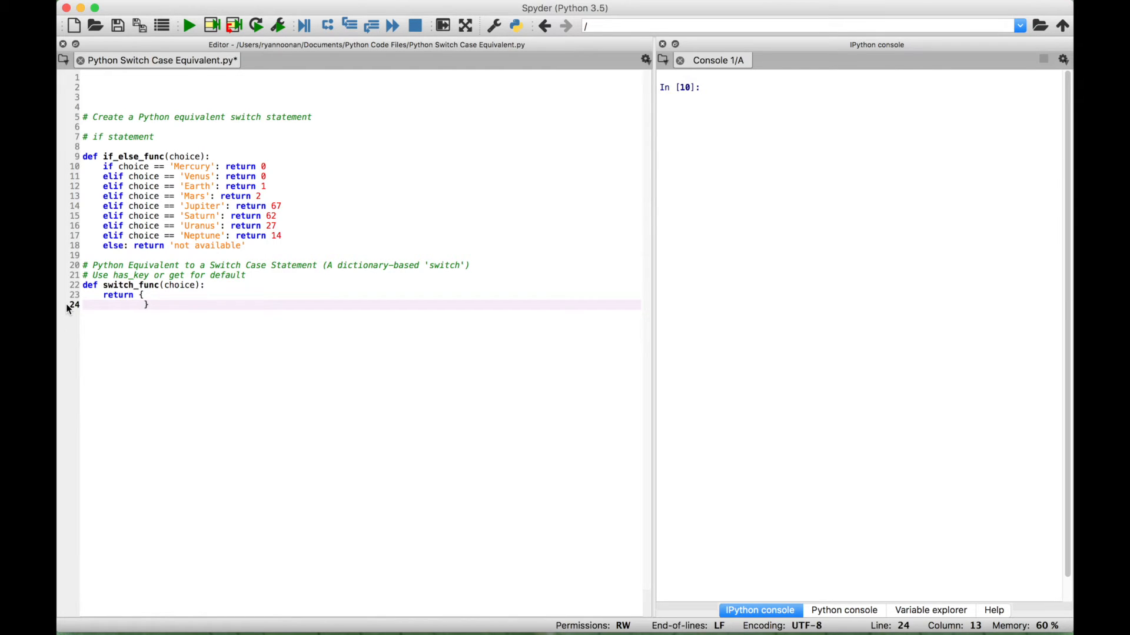
# Add the 'Mercury' key as the dictionary's first planet entry
pyautogui.write("'Mercury': 0,")
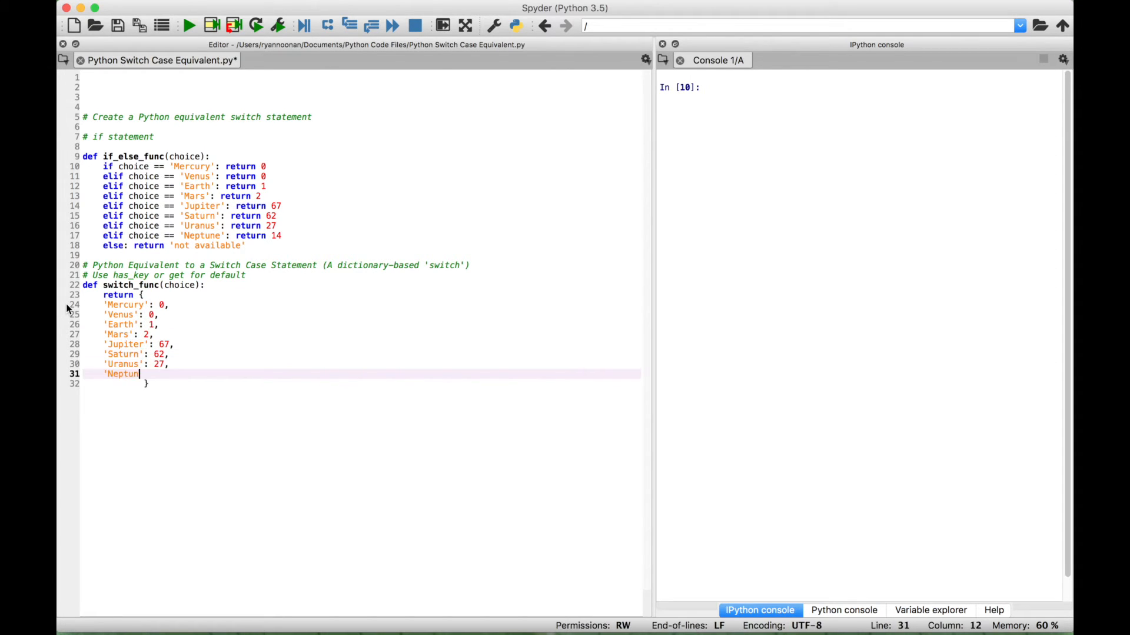
# Close the dictionary with Neptune: 14 and append .get(choice, 'not available') as the default lookup
pyautogui.write("e': 14")
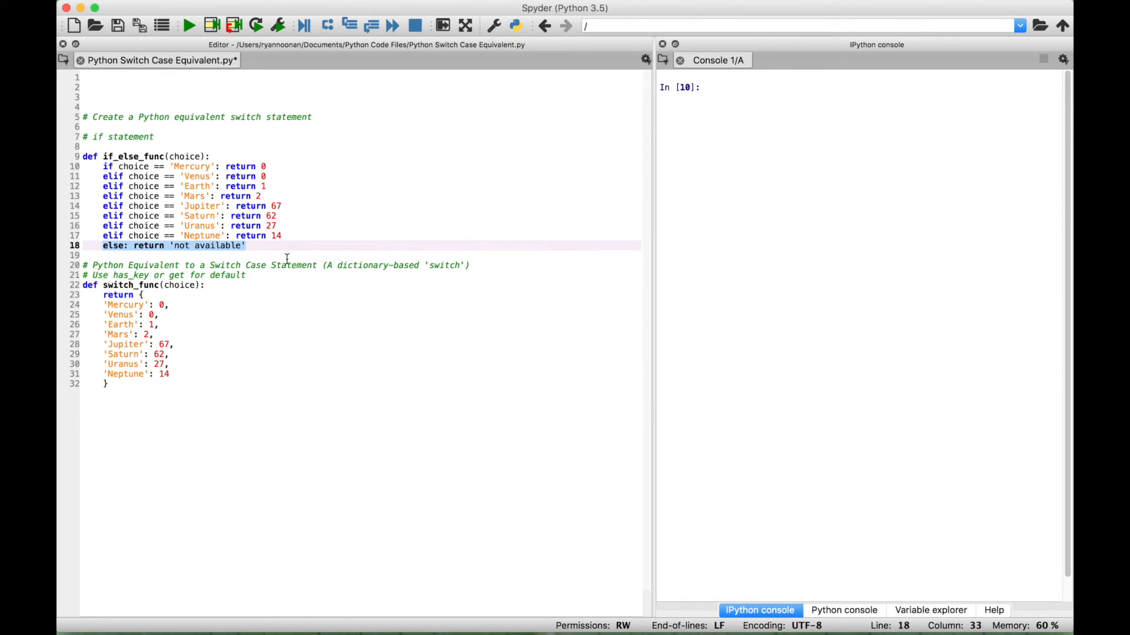
pyautogui.moveTo(125, 396)
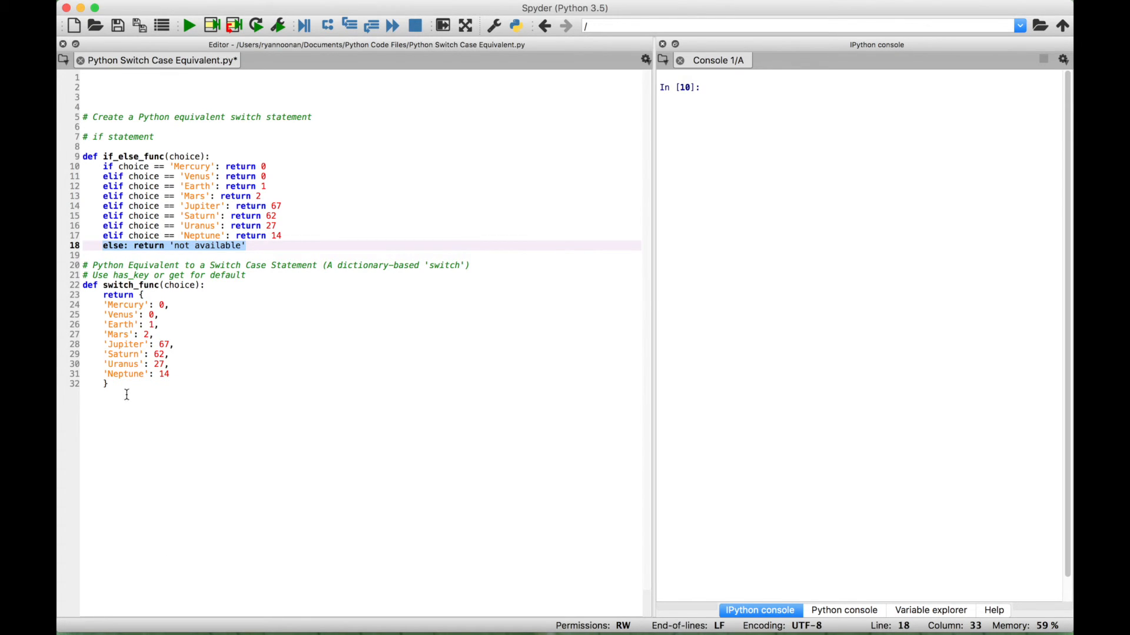
pyautogui.click(112, 383)
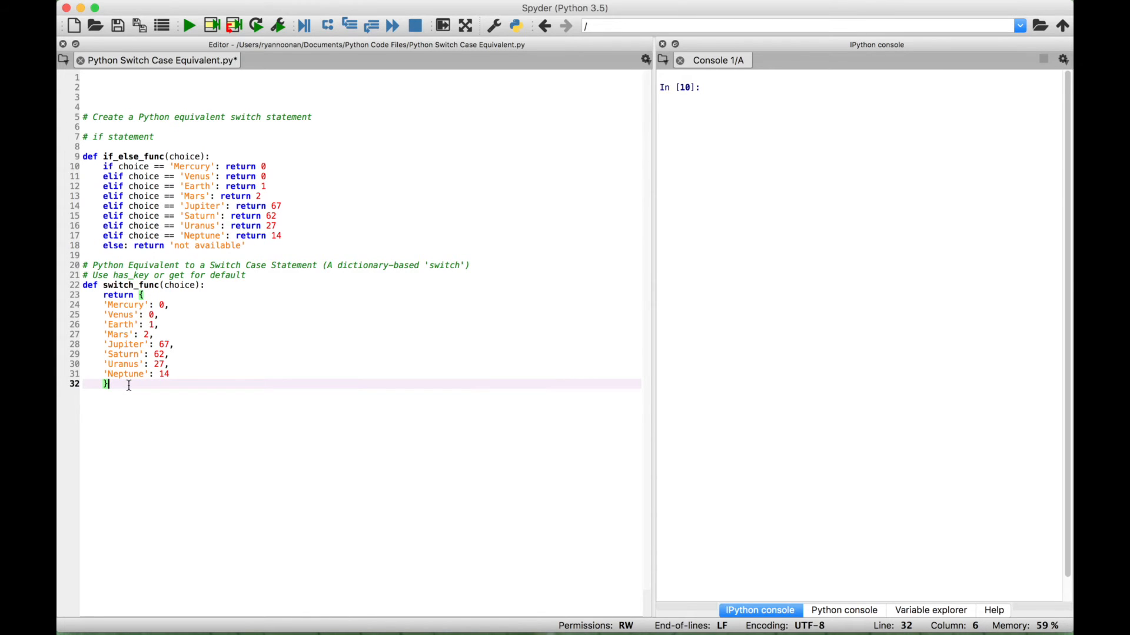
pyautogui.write('.get')
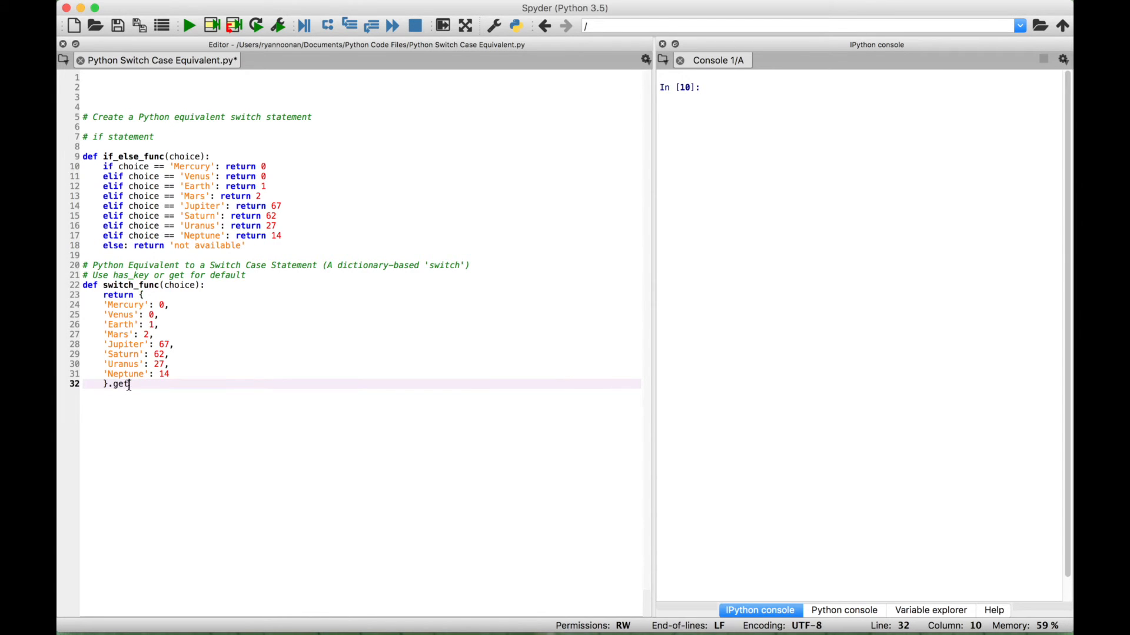
pyautogui.write('(choice,')
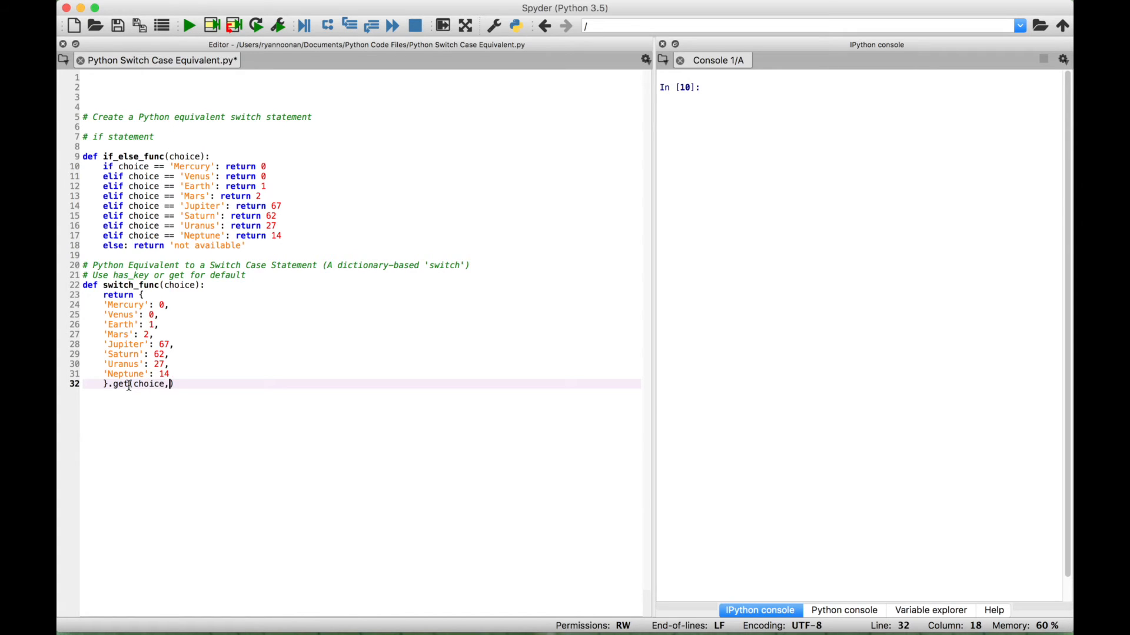
pyautogui.write("'")
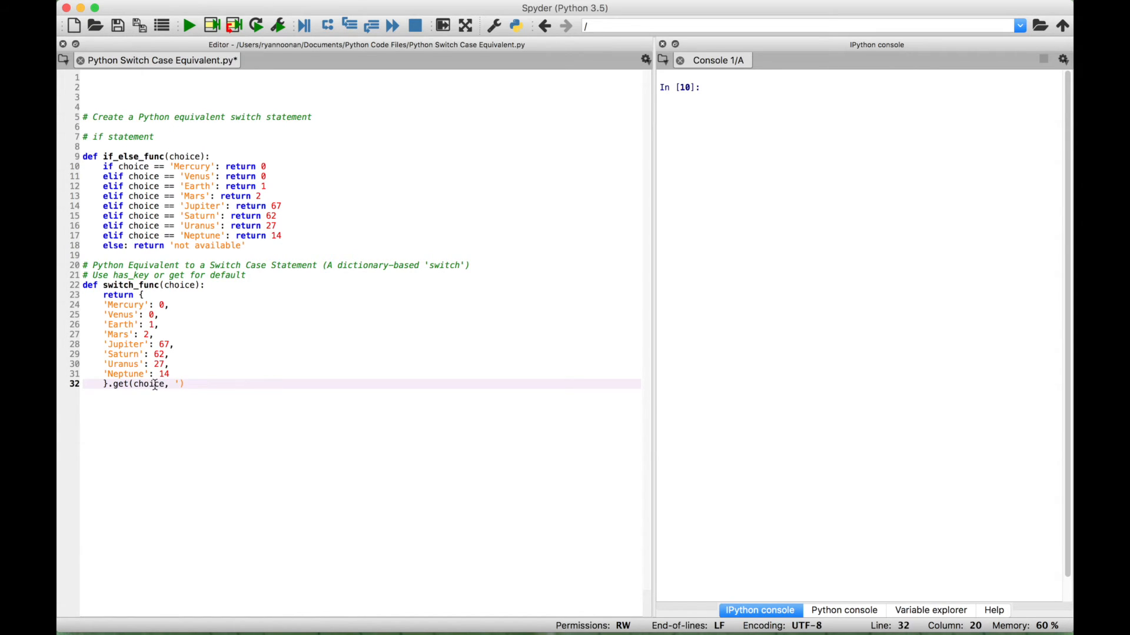
pyautogui.write('not available')
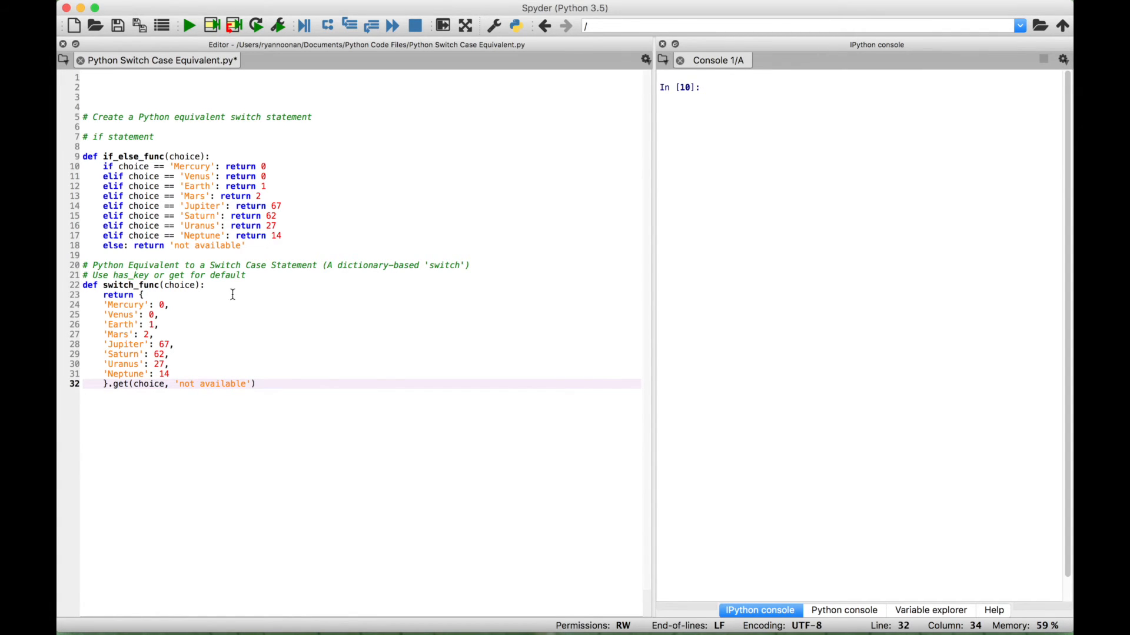
# Call switch_func('Mars') in the IPython console, returning 2
pyautogui.write("switch_func('")
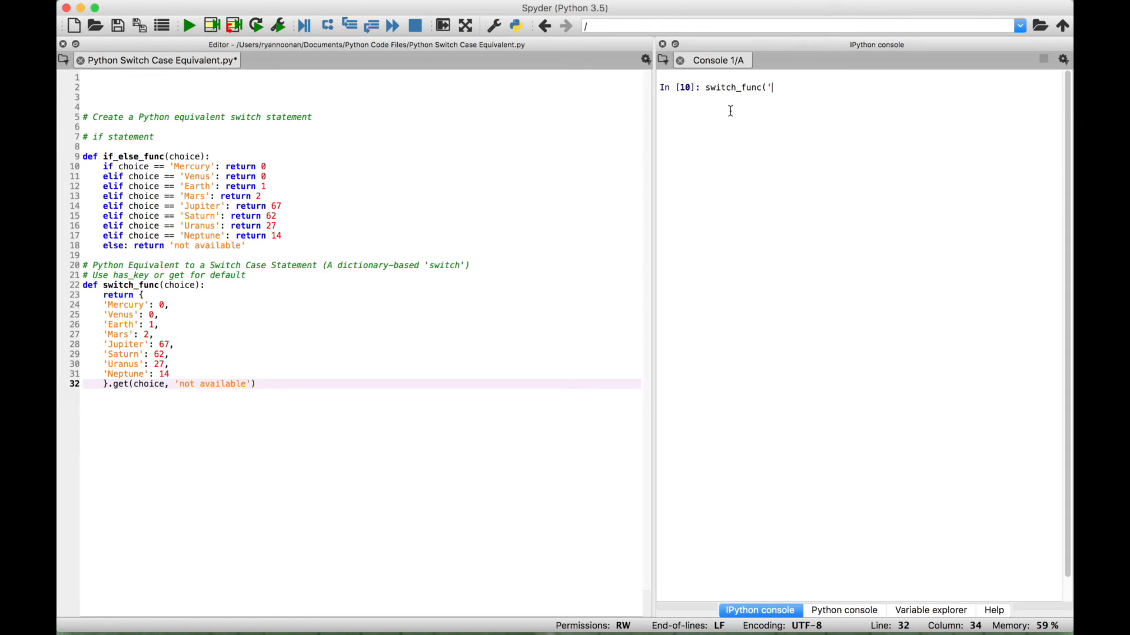
pyautogui.write("Mars'")
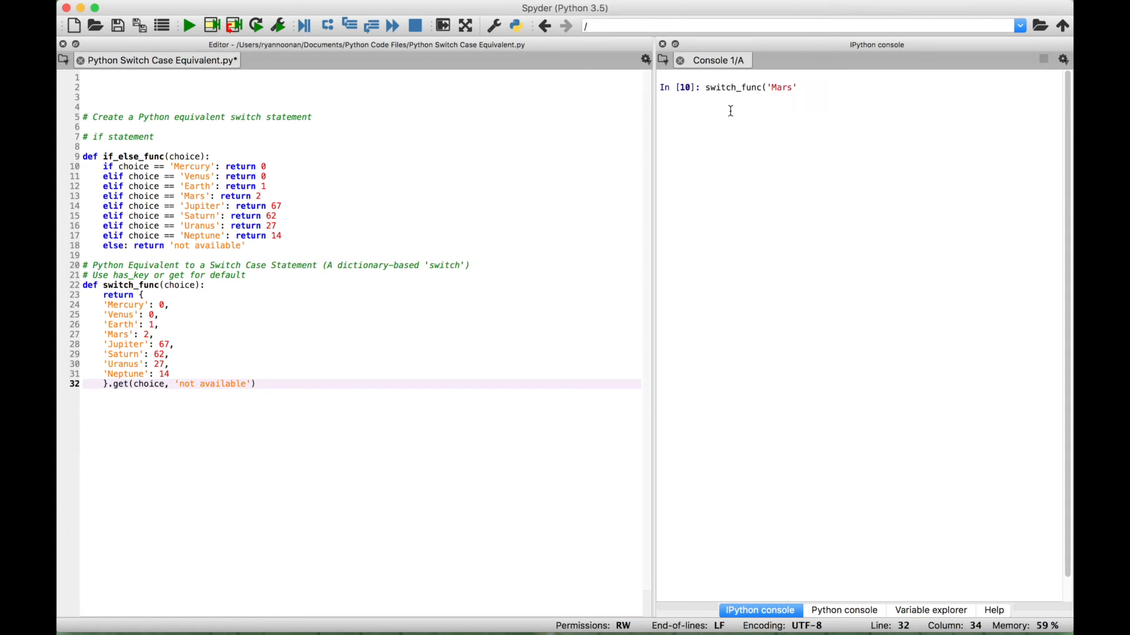
pyautogui.write(')')
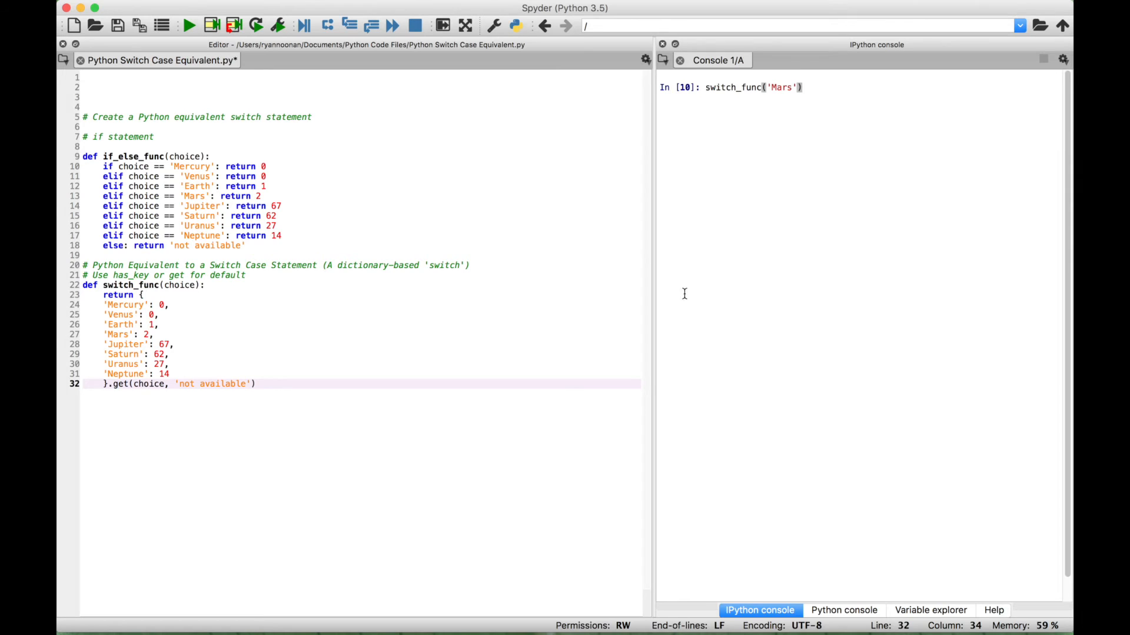
pyautogui.moveTo(204, 436)
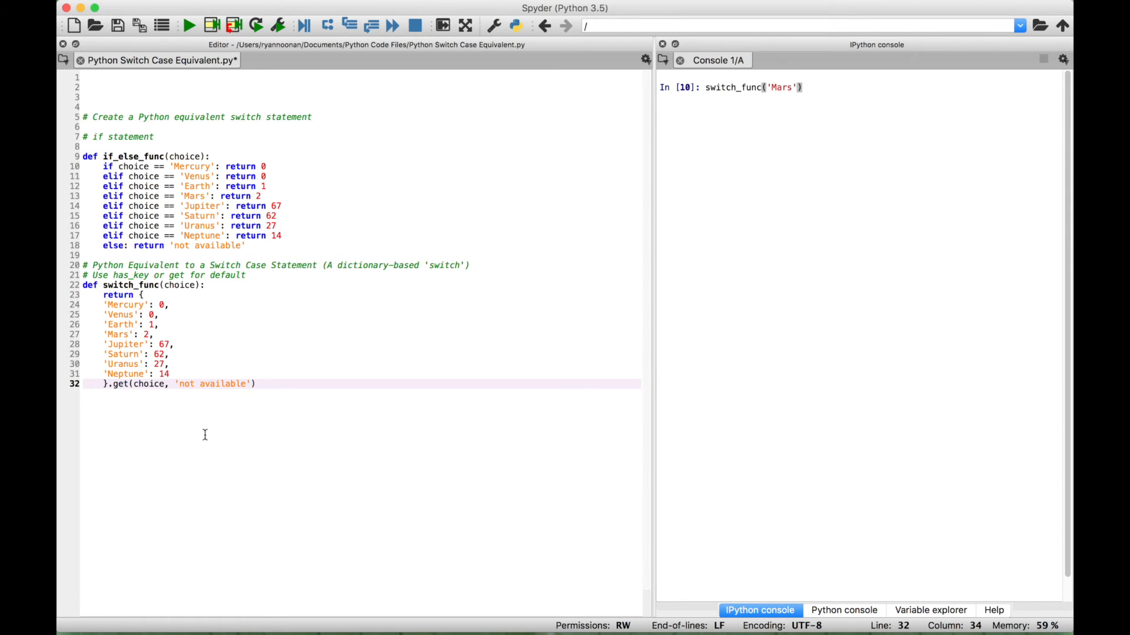
pyautogui.moveTo(847, 87)
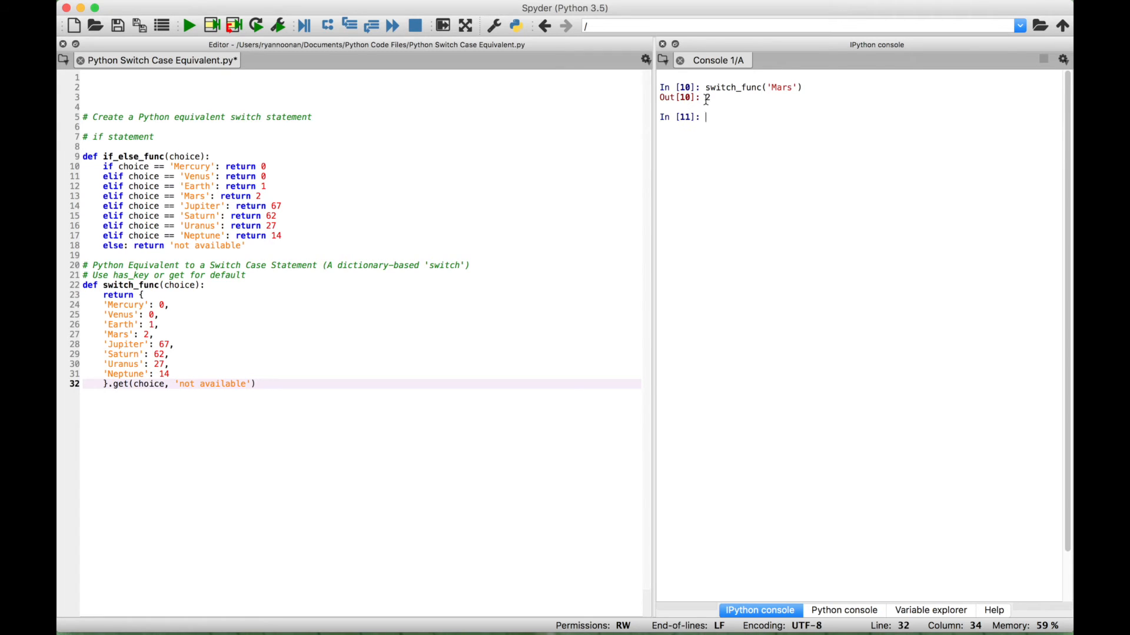
pyautogui.moveTo(708, 120)
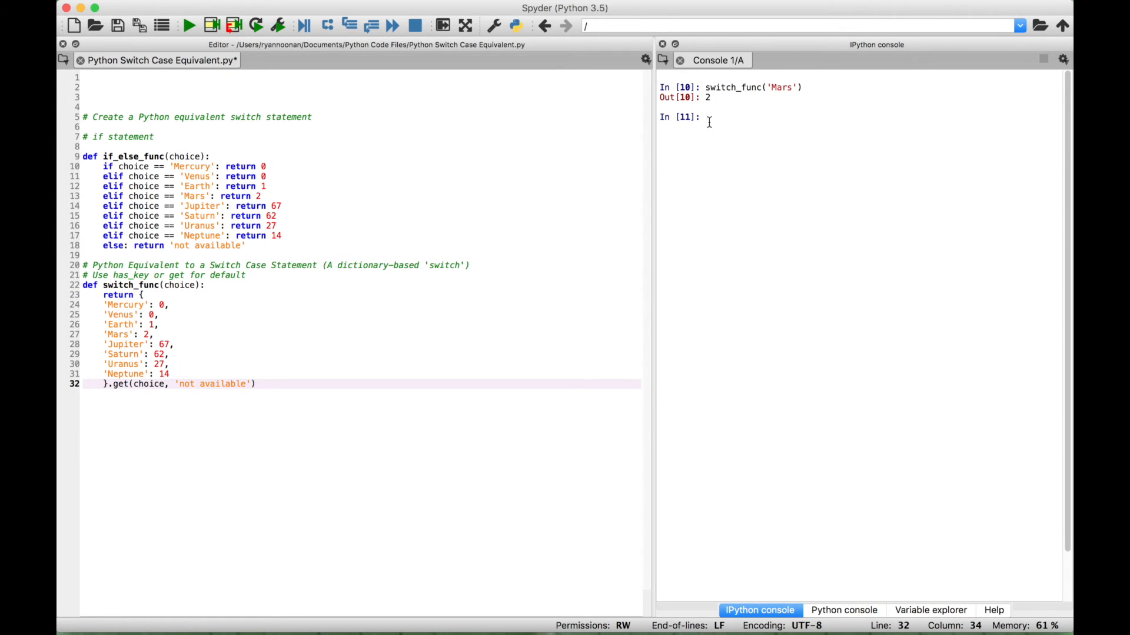
# Call switch_func('Saturn') in the console, returning 62
pyautogui.write('switch_func')
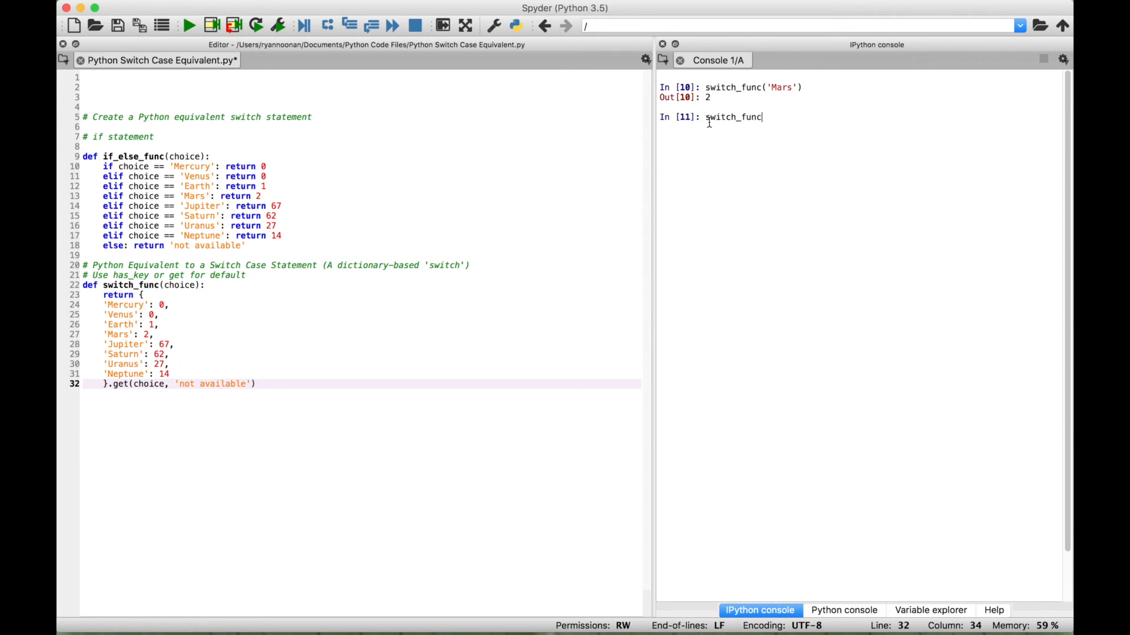
pyautogui.write('(')
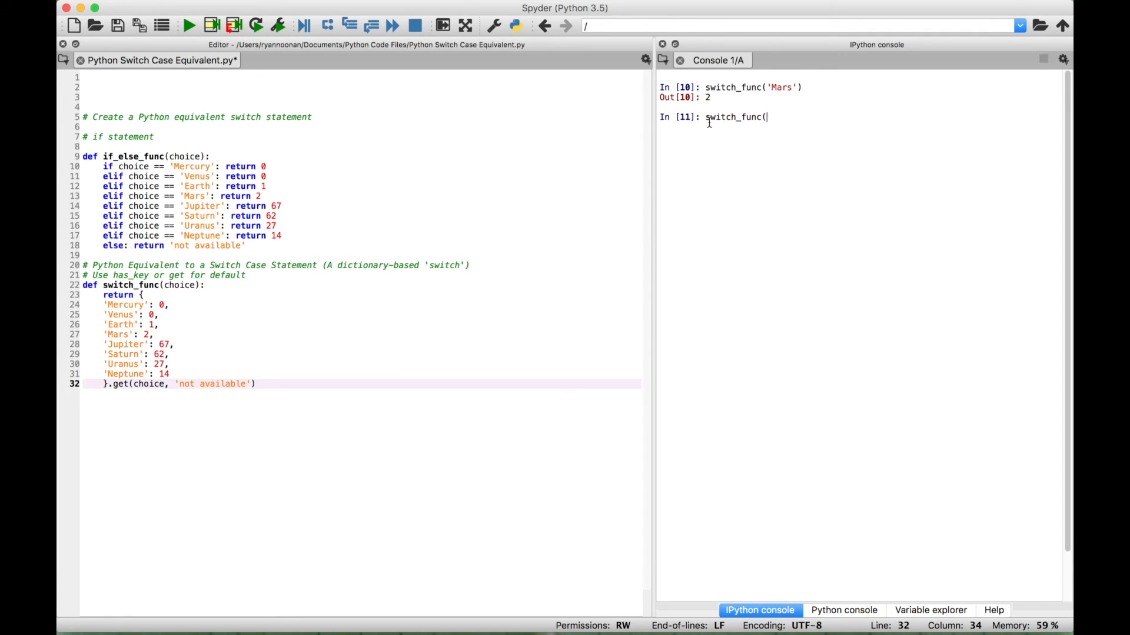
pyautogui.write("'Saturn")
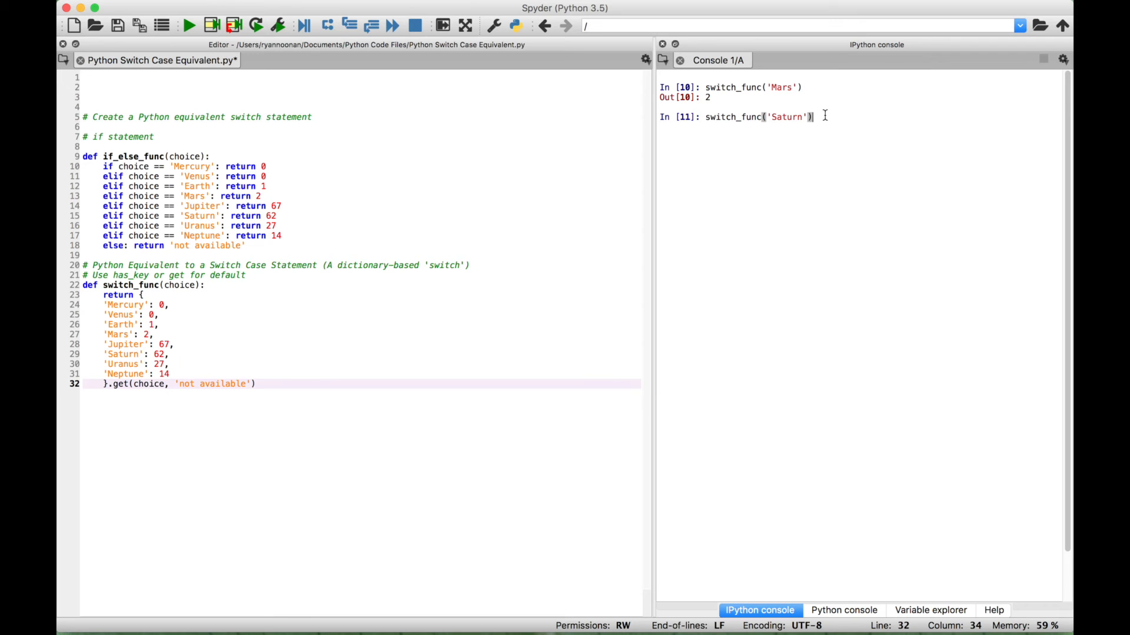
pyautogui.press('Return')
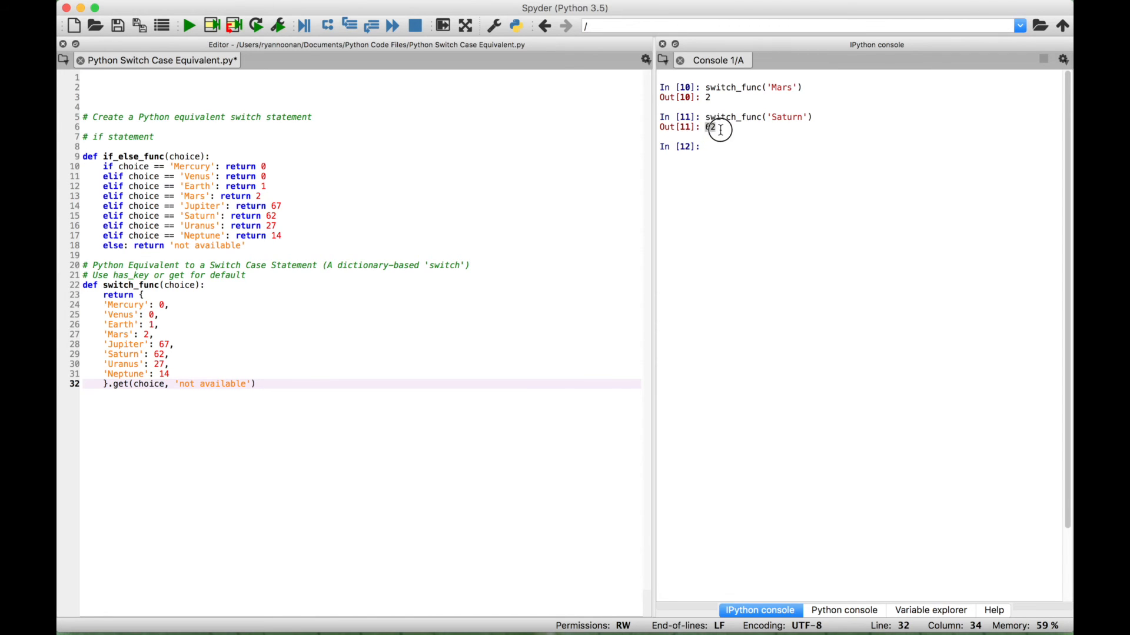
# Begin a switch_func('Pluto') lookup to test the 'not available' default
pyautogui.write("switch_func('Plu")
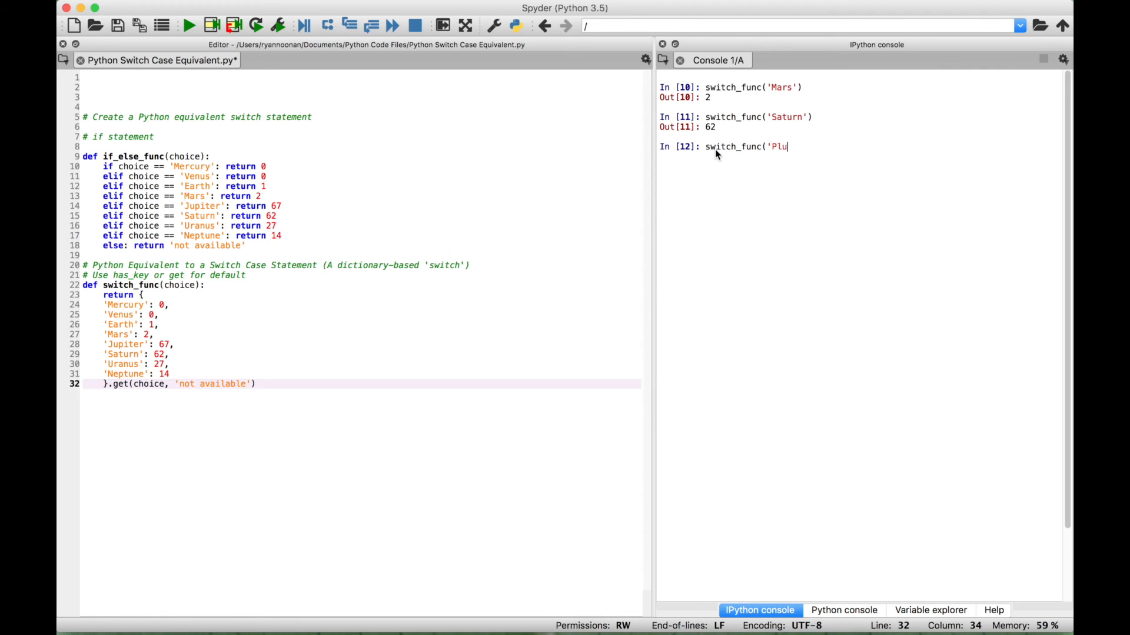
pyautogui.write("to')")
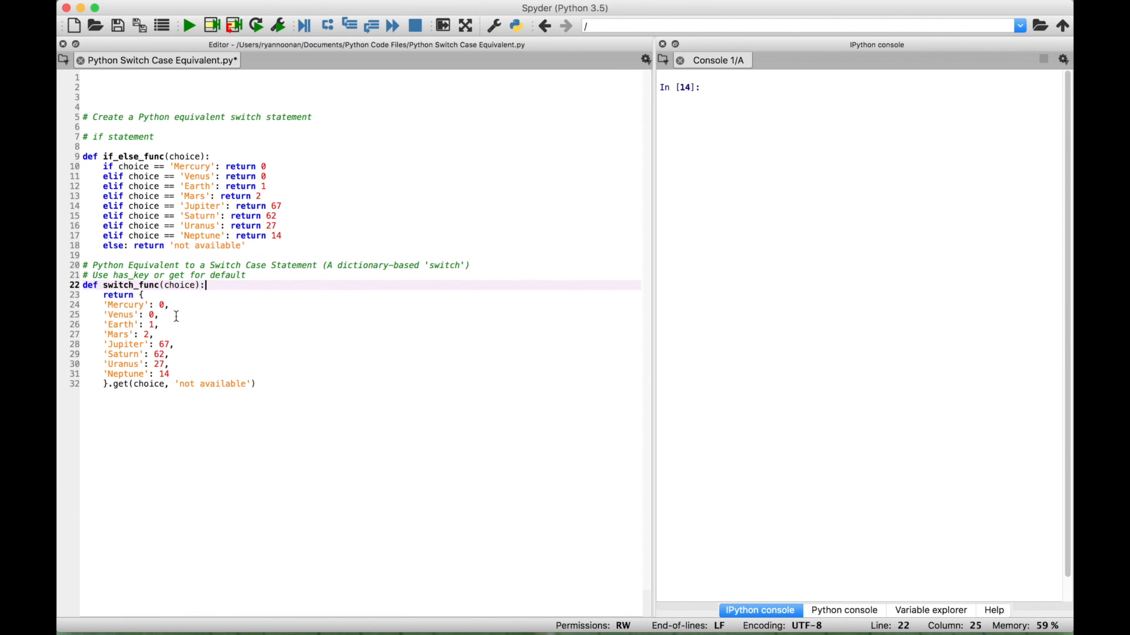
pyautogui.moveTo(127, 405)
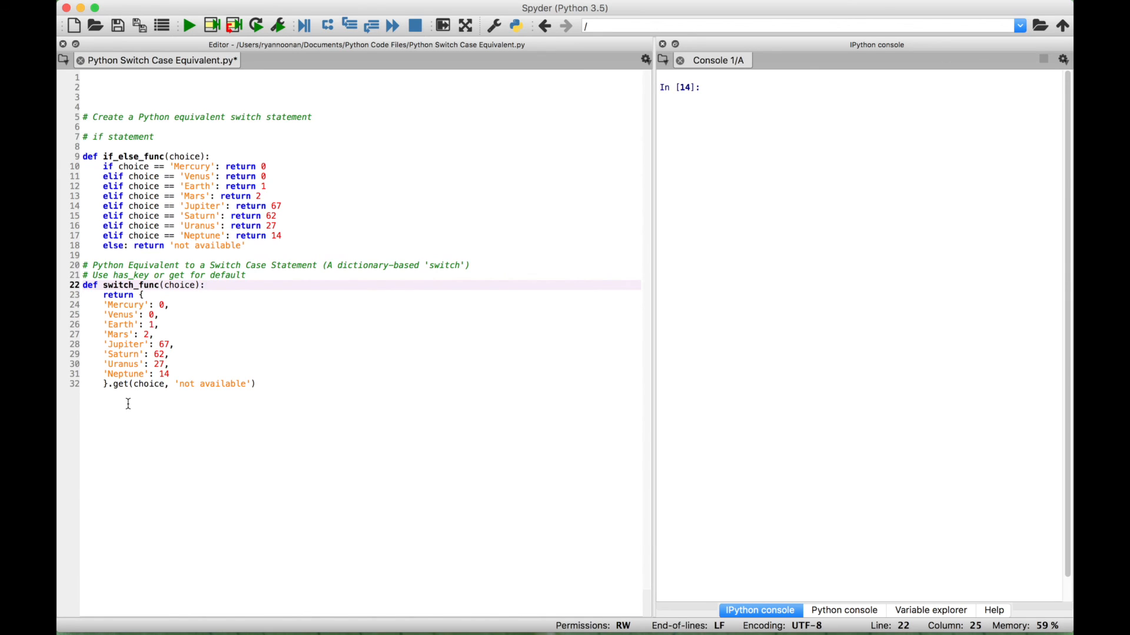